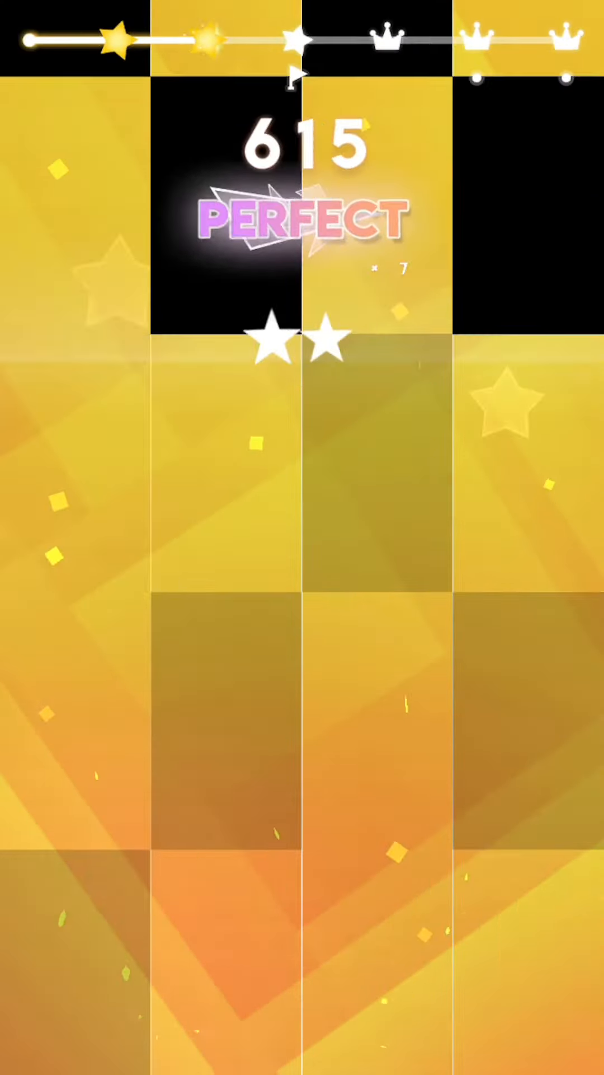
Step: Hit each falling black tile on the beat, keeping the combo alive as the score rises to 1368 with three stars
click(371, 309)
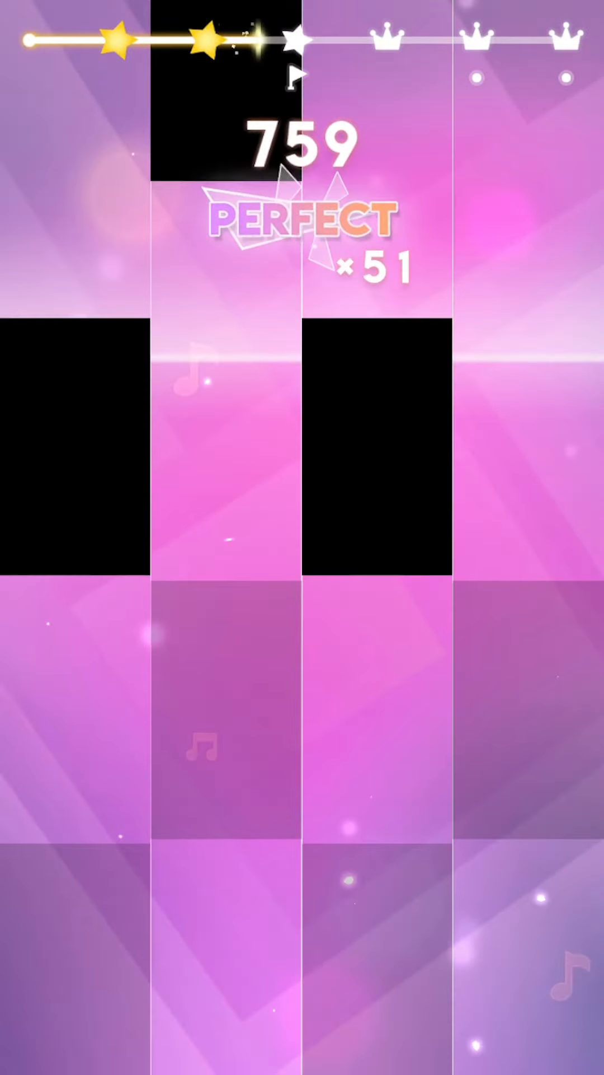
click(226, 446)
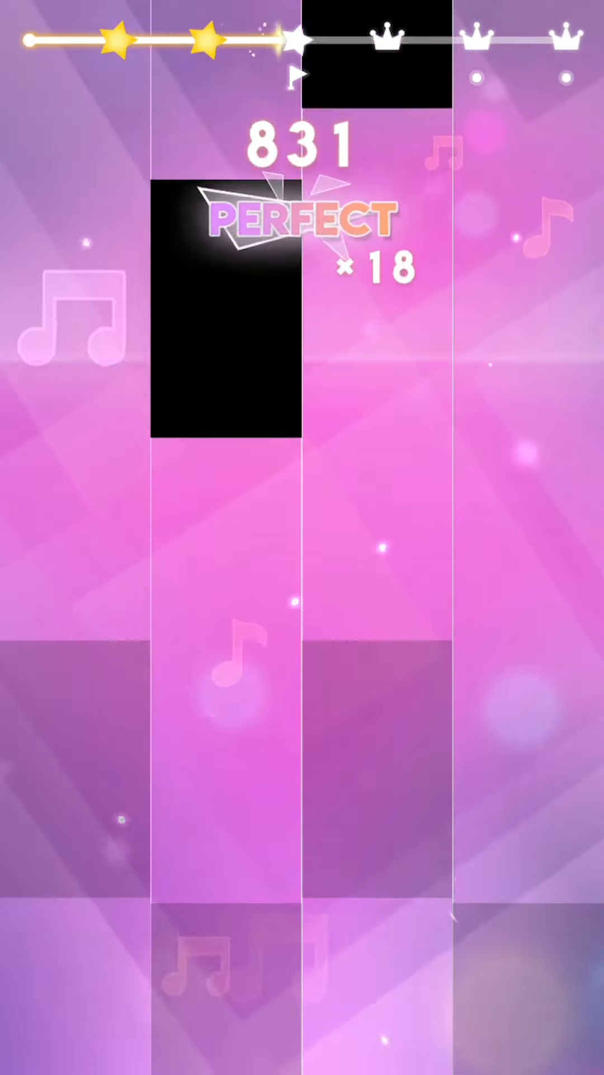
click(226, 309)
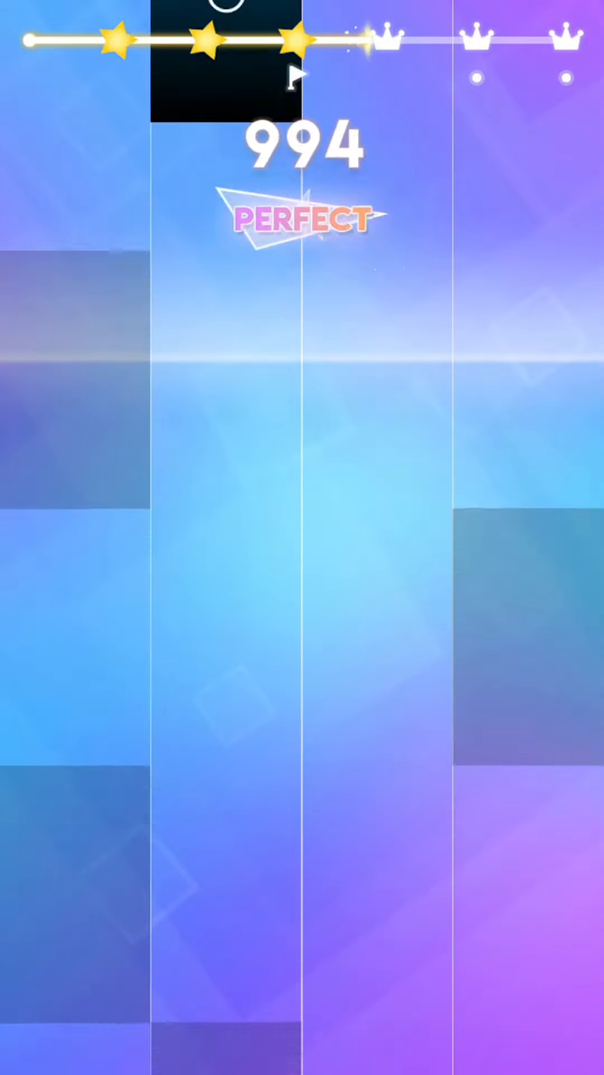
click(520, 452)
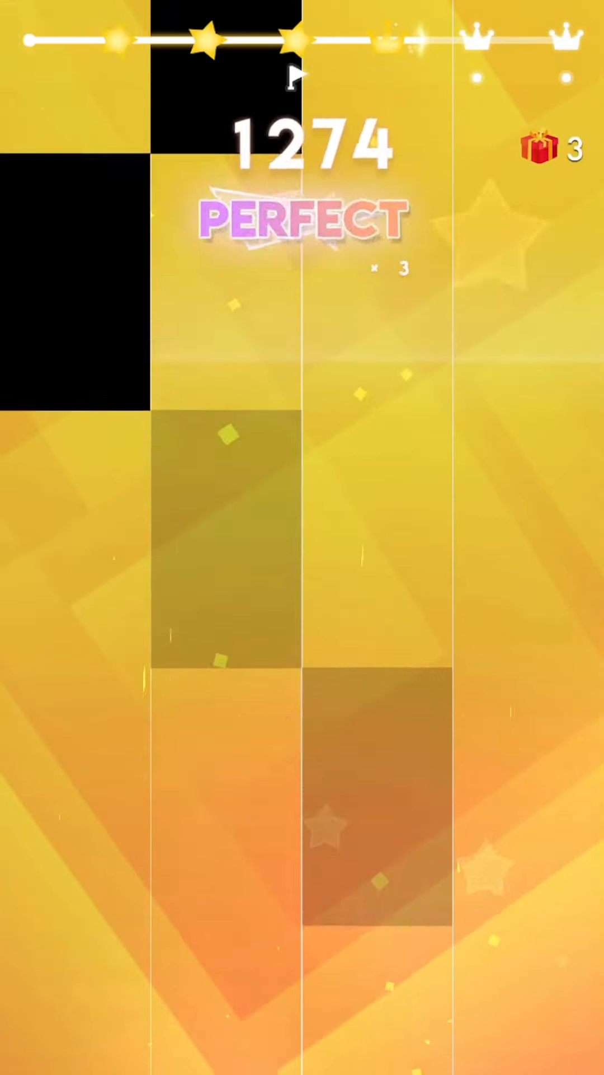
click(377, 788)
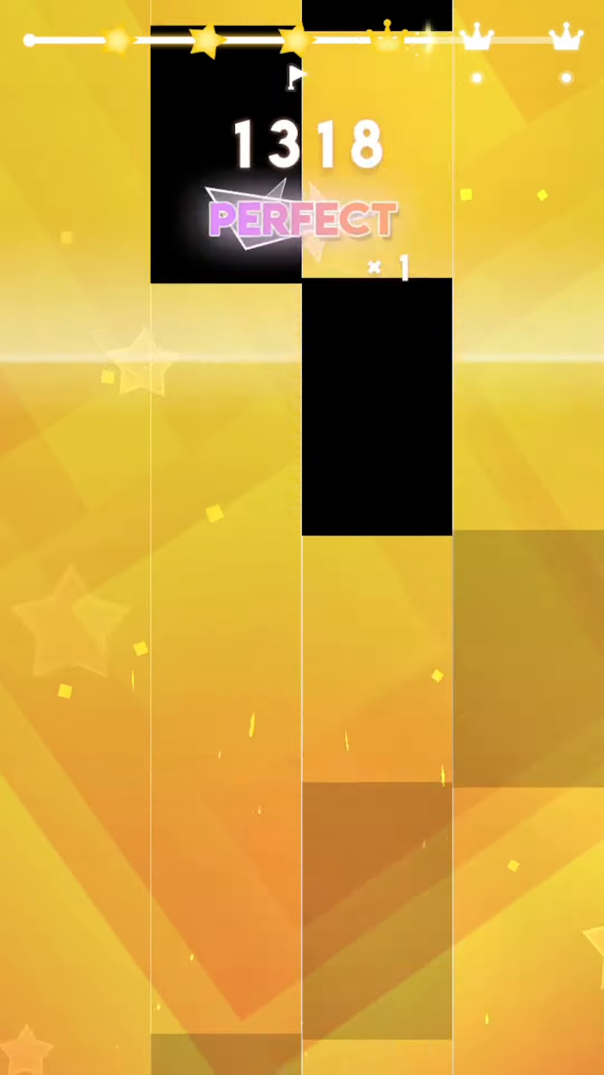
click(370, 411)
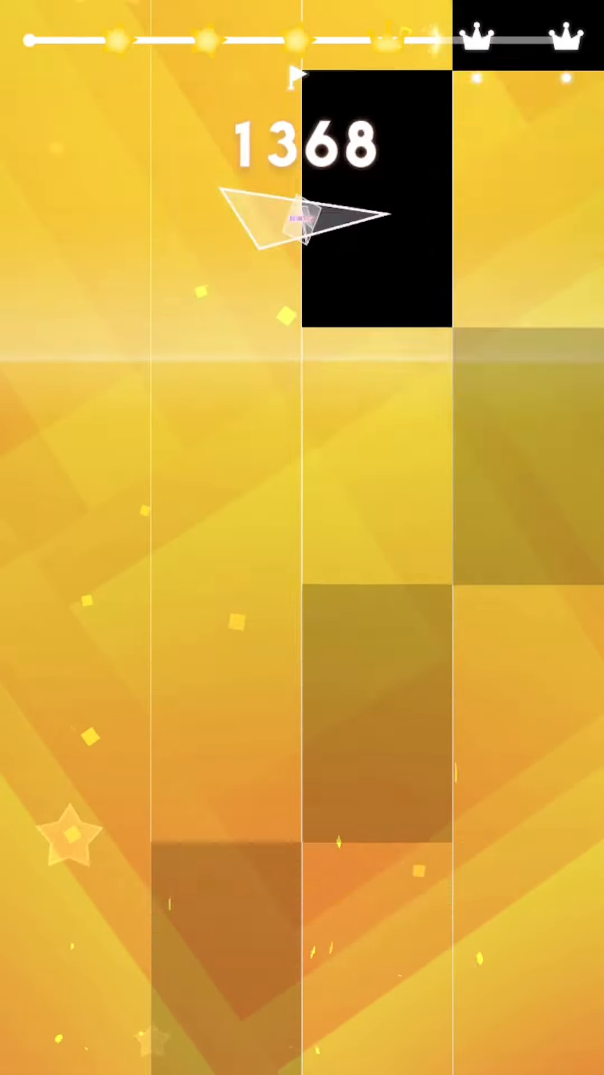